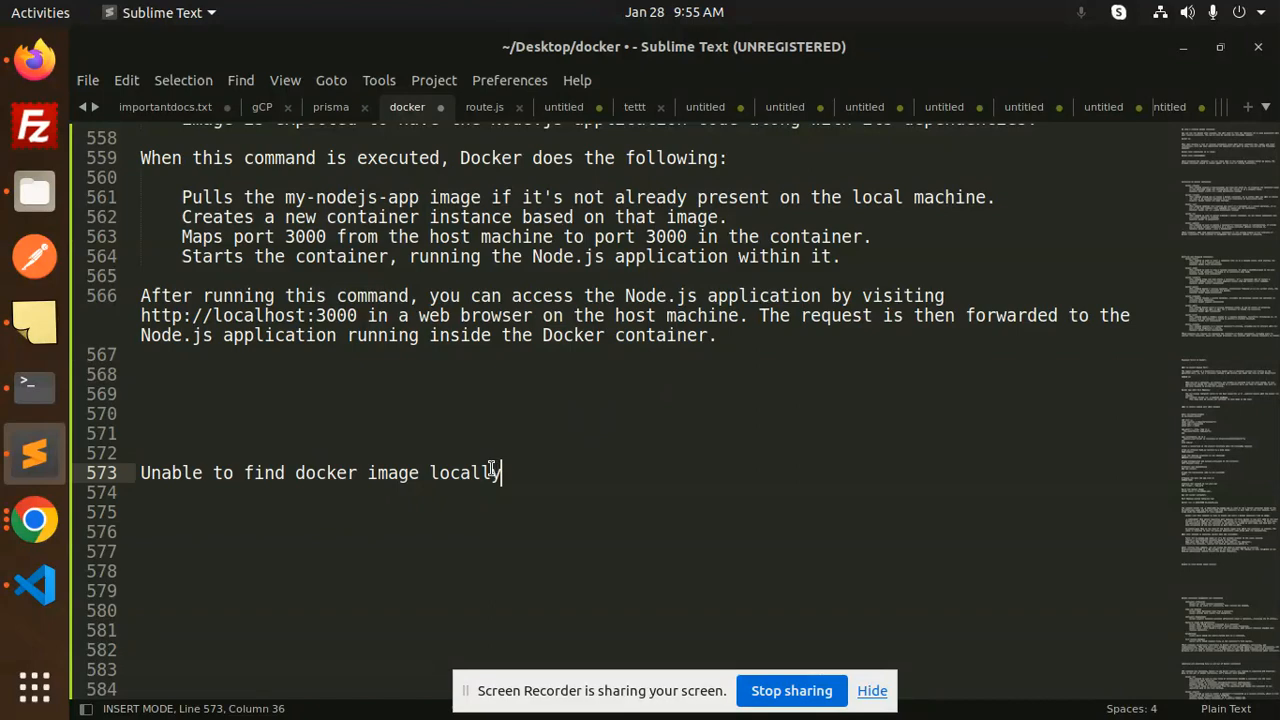
{"action": "mouse_move", "coordinate": [420, 512]}
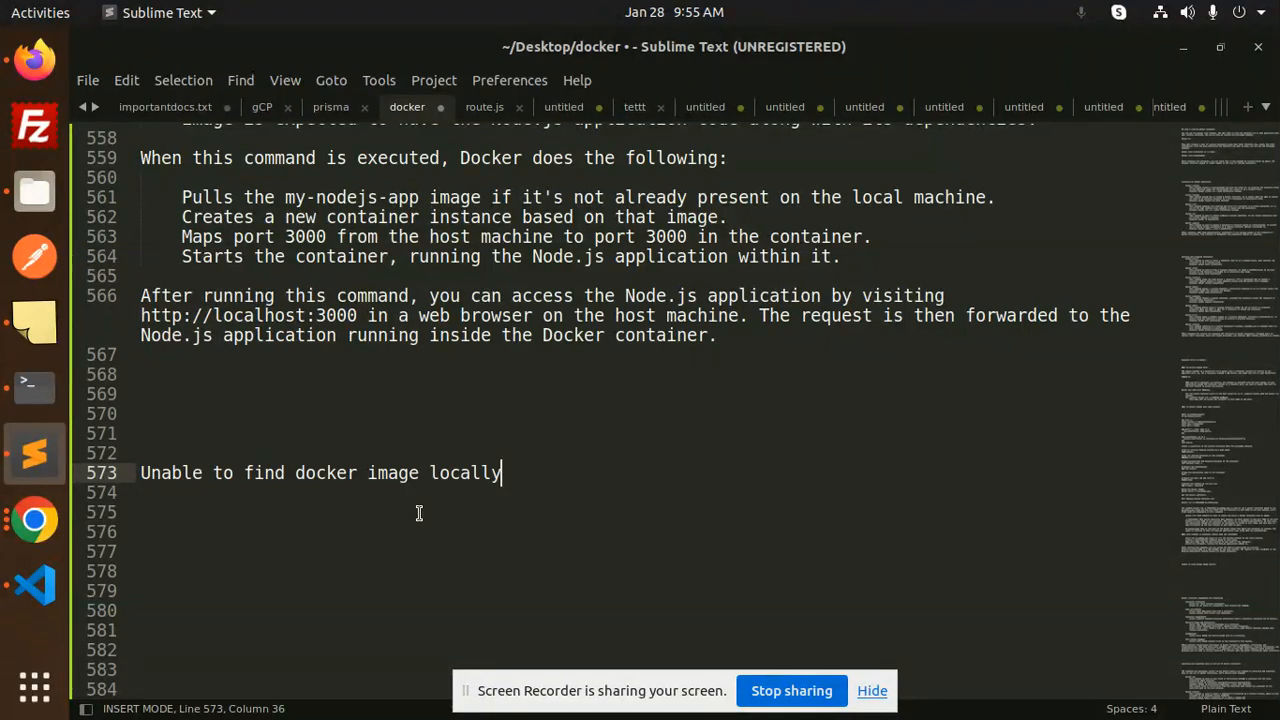
- List containers exposing port 4000, revealing my-node-app:1.0 already running, mapping 4000 to 3000
{"action": "left_click", "coordinate": [34, 584]}
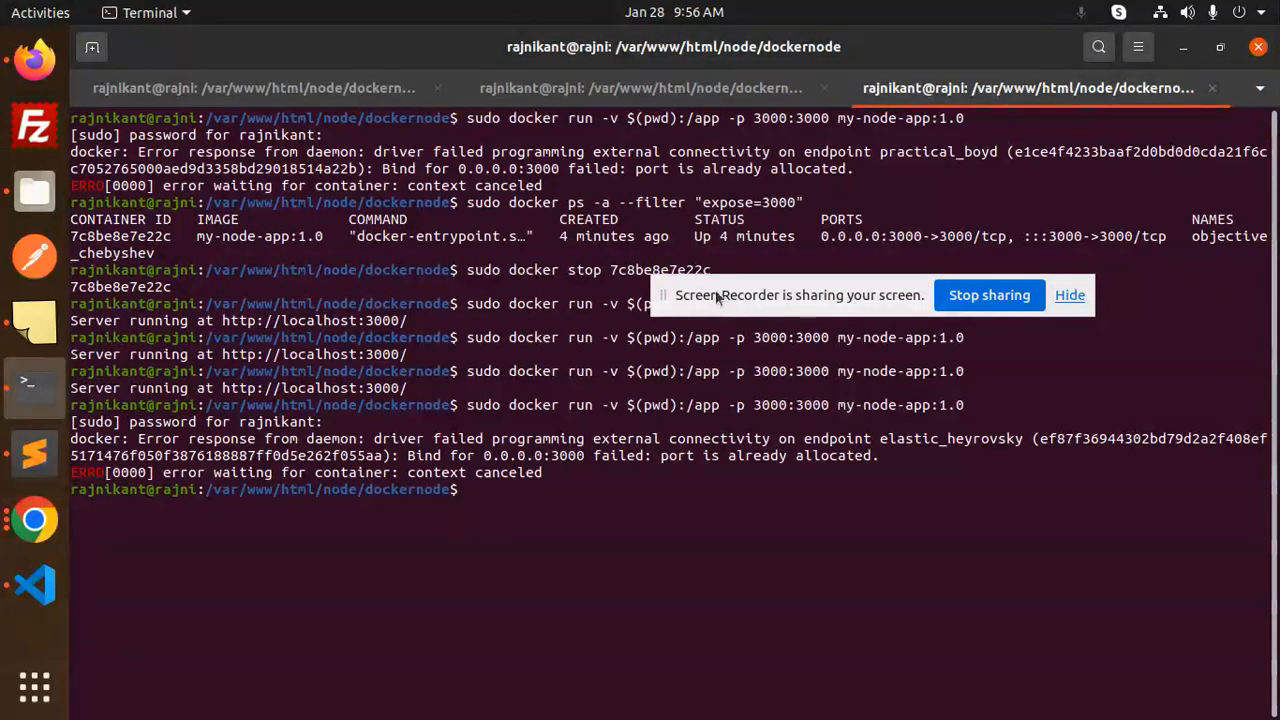
{"action": "type", "text": "sudo docker run -v $(pwd):/app -p 3000:3000 my-node-app:1.0"}
{"action": "type", "text": "sudo docker ps -a --filter \"expose=4000\""}
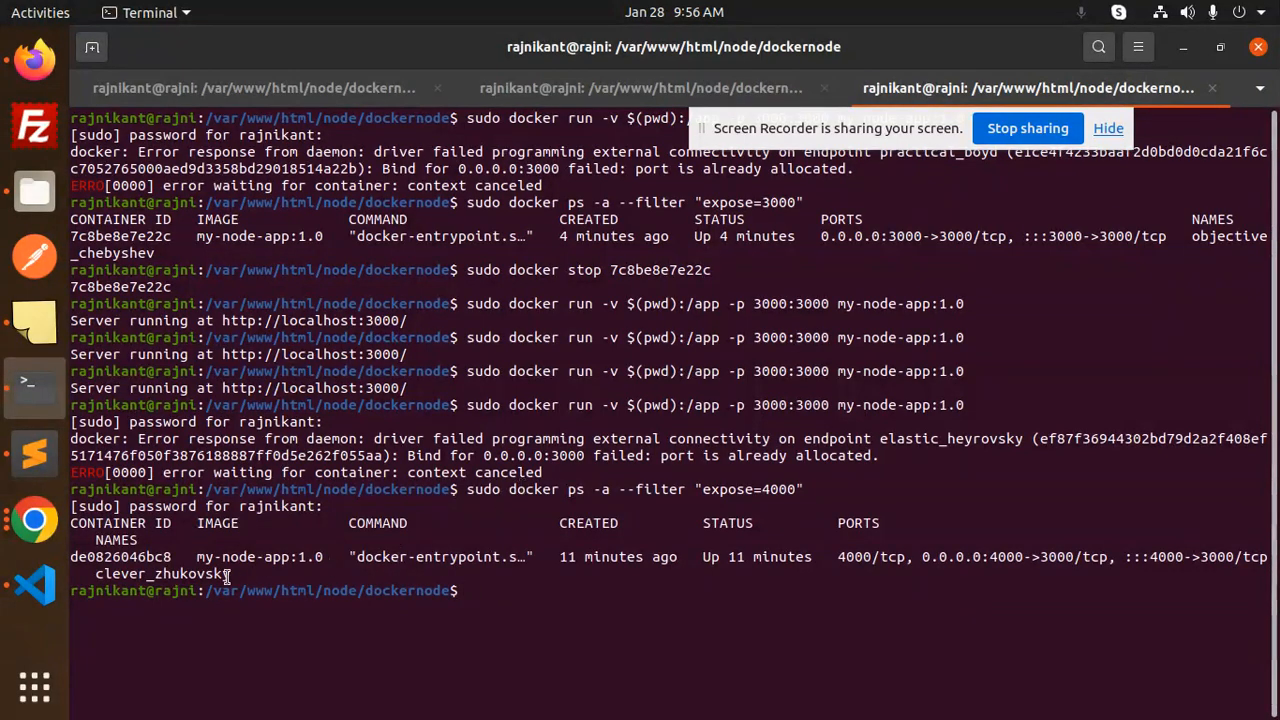
{"action": "right_click", "coordinate": [160, 564]}
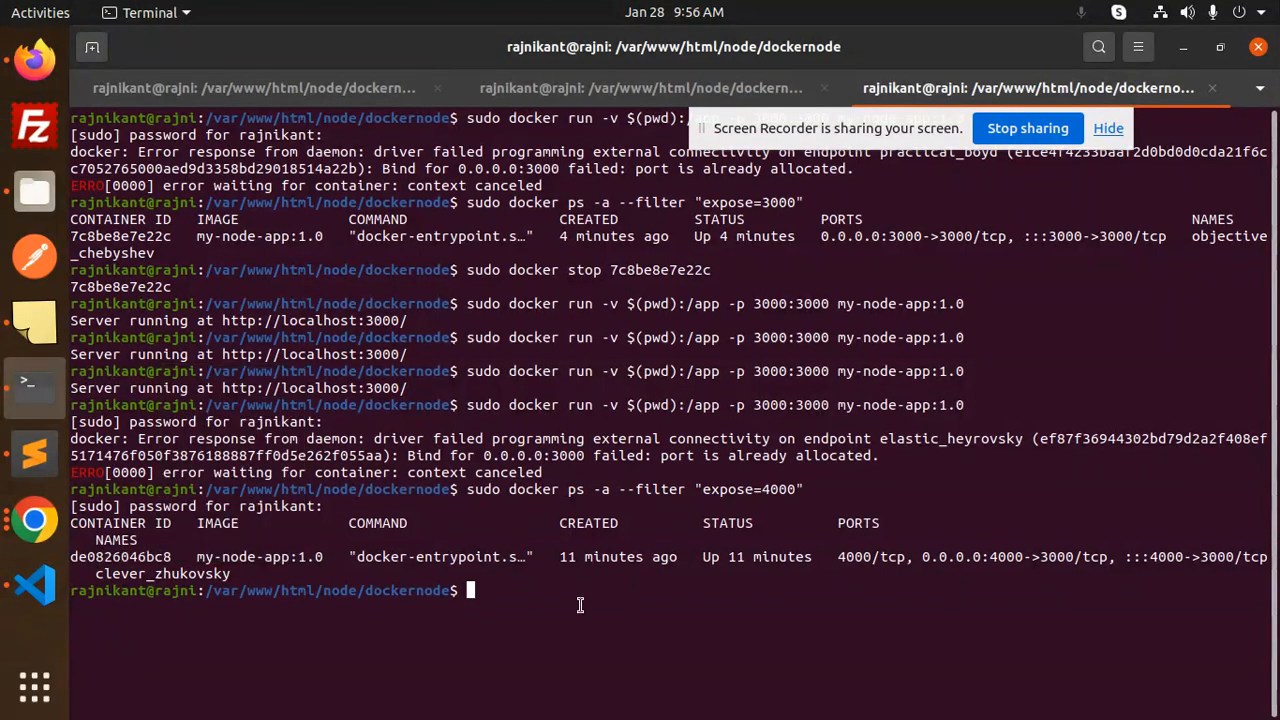
- Compose sudo docker stop de to stop the port-4000 my-node-app:1.0 container
{"action": "type", "text": "sudo"}
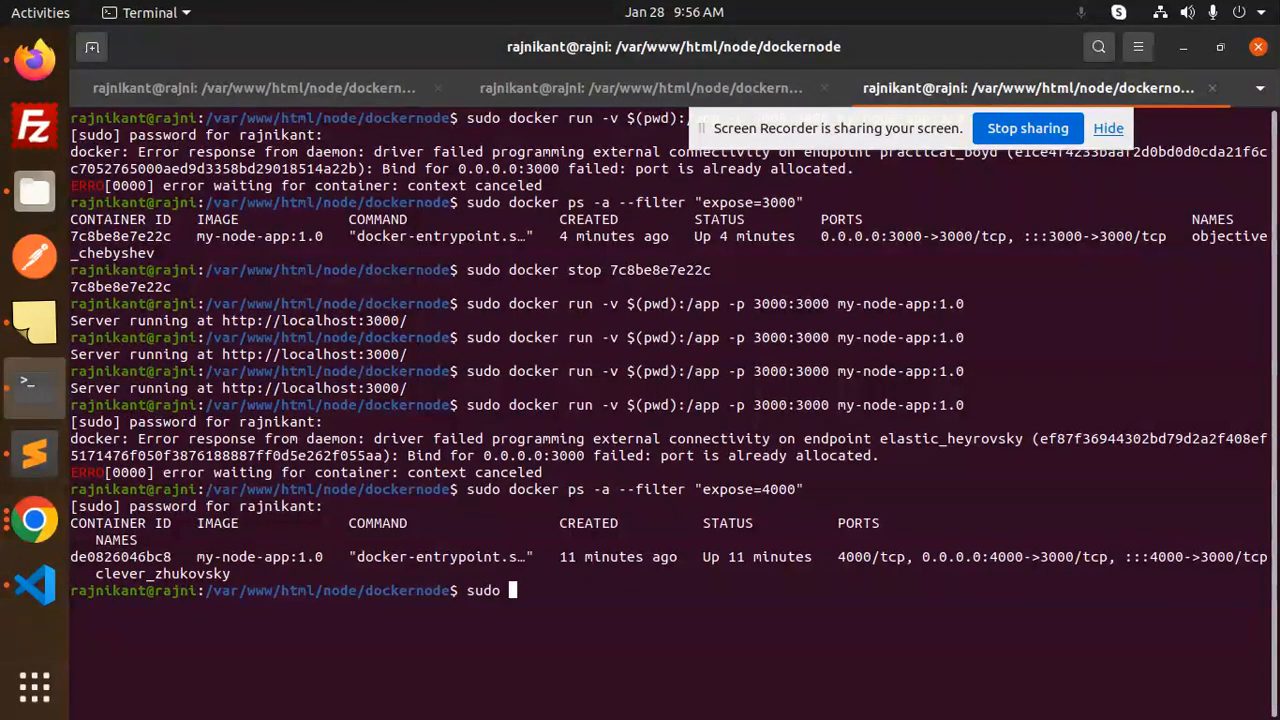
{"action": "type", "text": "docker"}
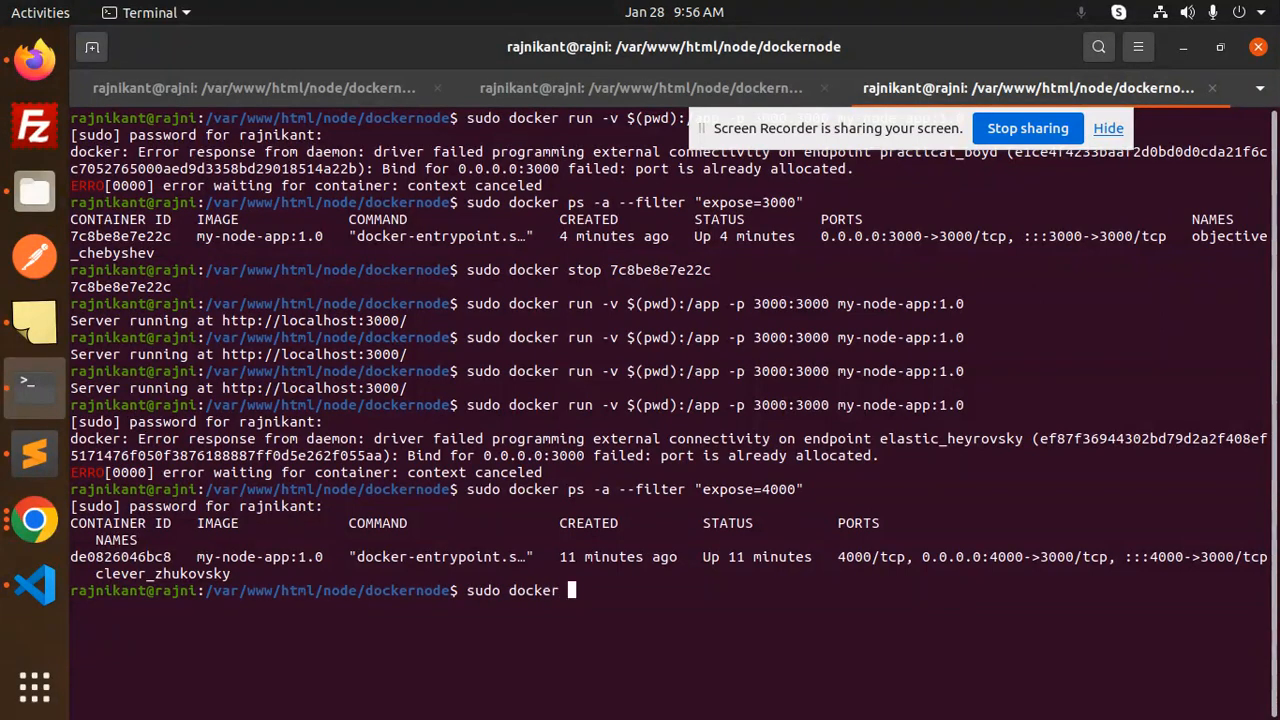
{"action": "type", "text": "diff"}
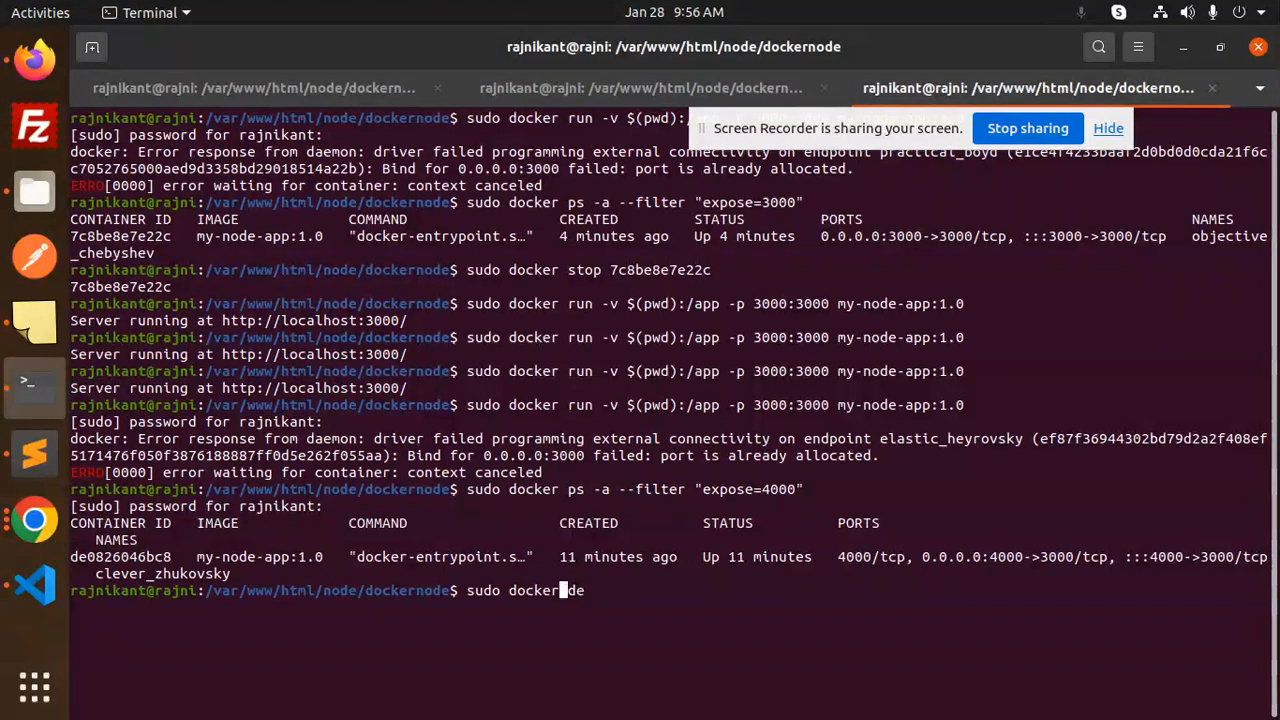
{"action": "type", "text": "stop"}
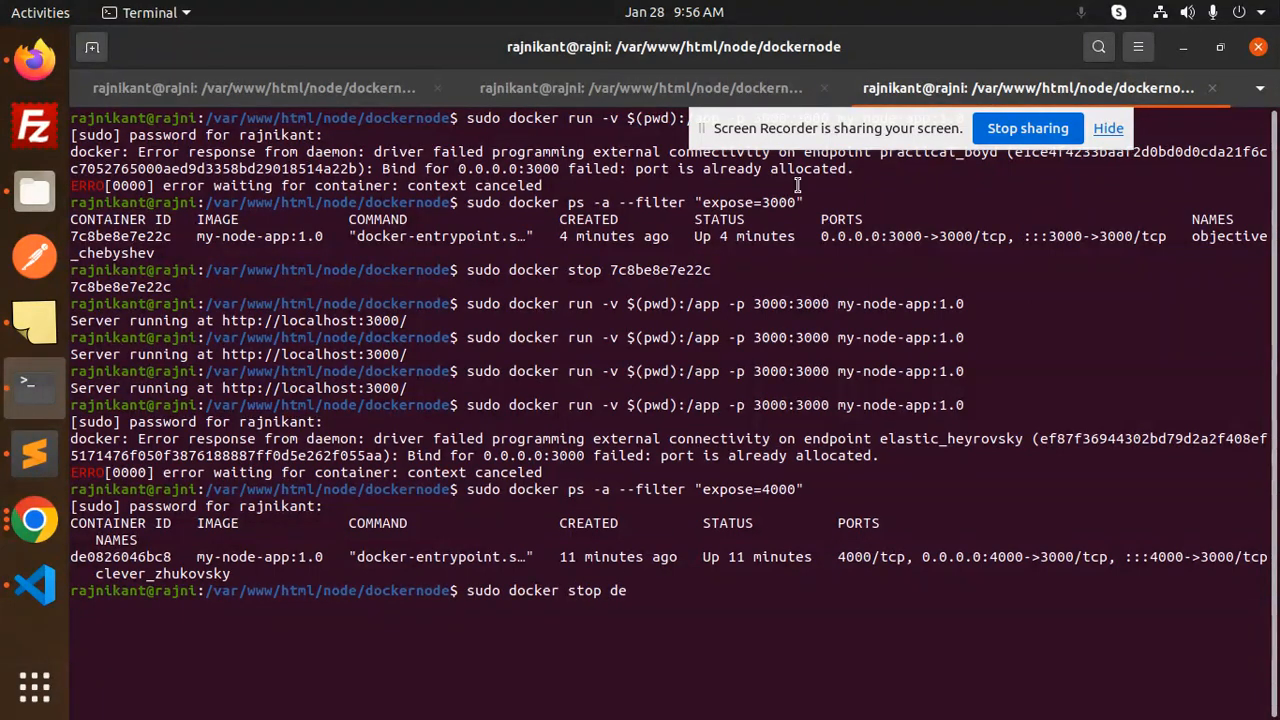
{"action": "mouse_move", "coordinate": [714, 568]}
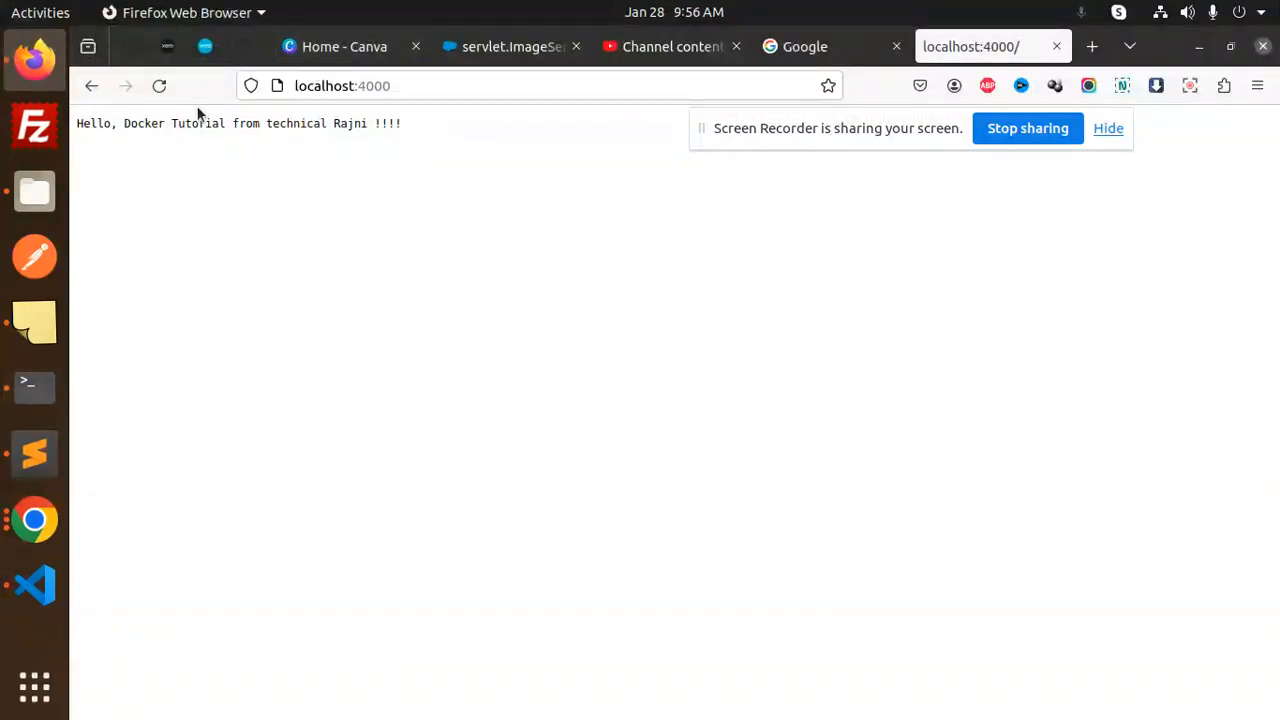
- Reload localhost:4000 in Firefox, still showing 'Hello, Docker Tutorial from technical Rajni'
{"action": "left_click", "coordinate": [160, 84]}
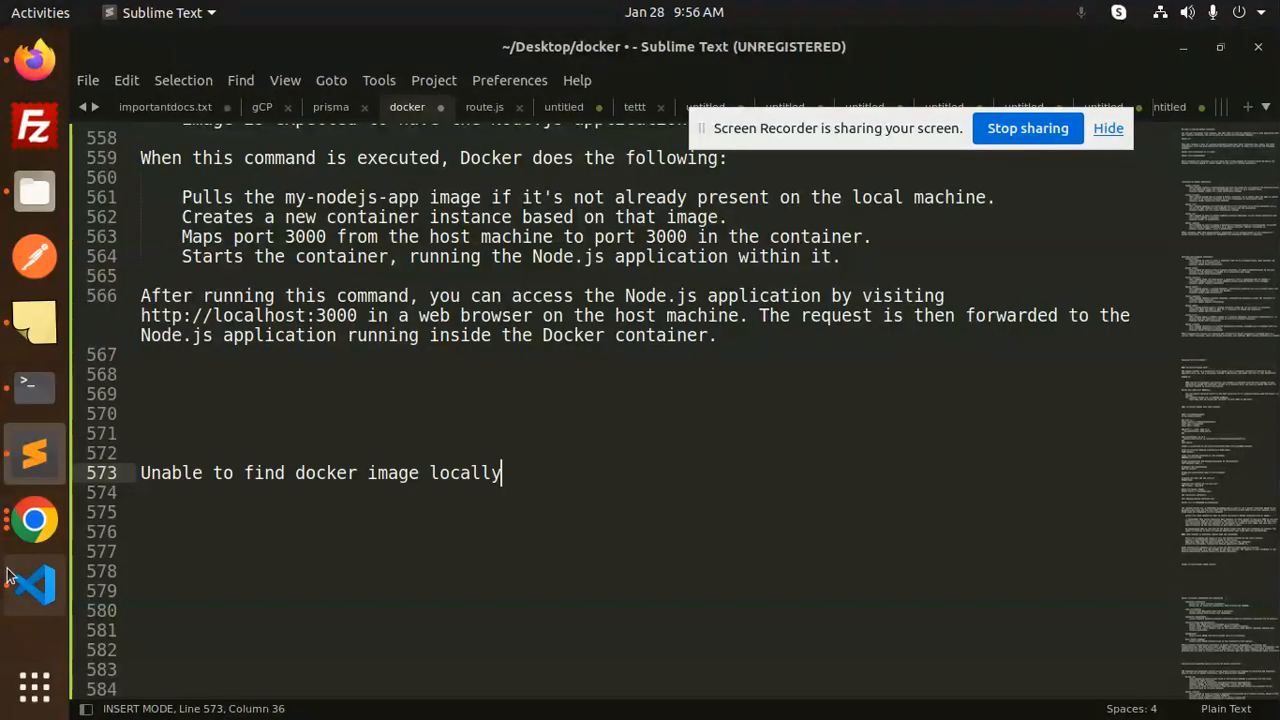
{"action": "mouse_move", "coordinate": [654, 516]}
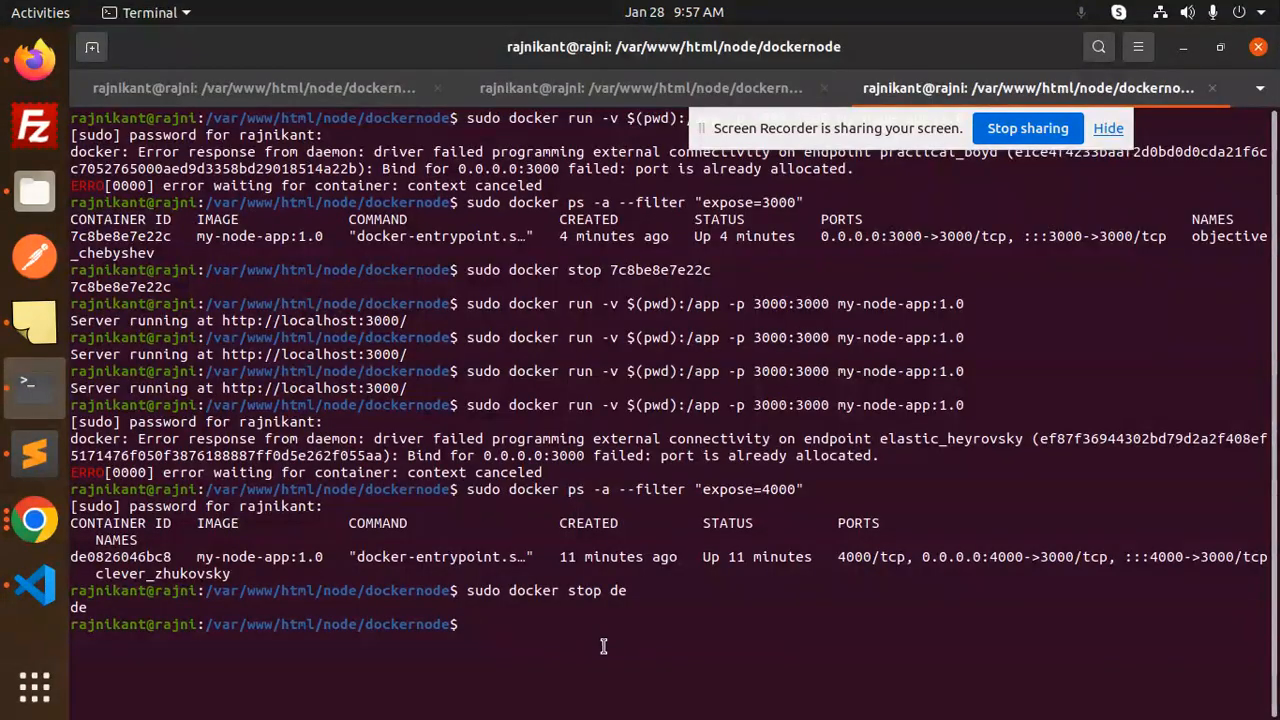
- Run sudo docker run -p 4000:3000 my-node-app untagged, which fails, then list images showing tag 1.0
{"action": "type", "text": "sudo docker run -v $(pwd):/app -p 3000:3000 my-node-app:1.0"}
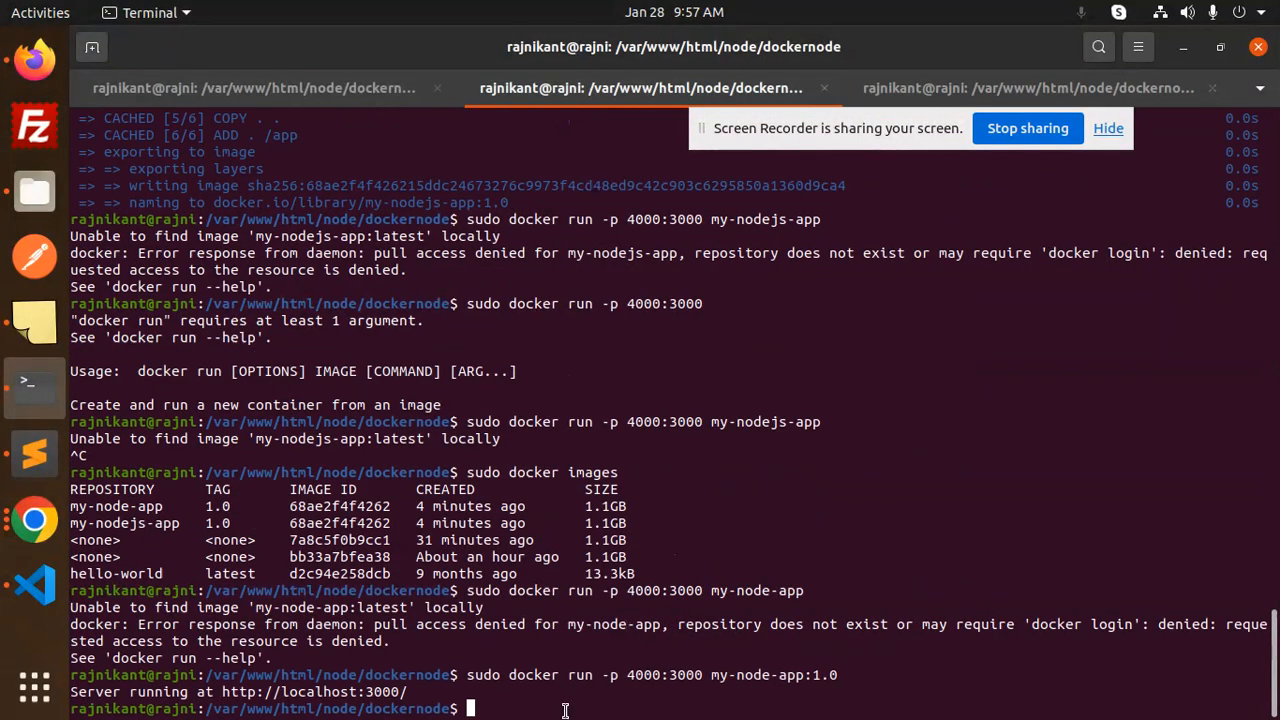
{"action": "type", "text": "sudo docker run -p 4000:3000 my-node-app:1"}
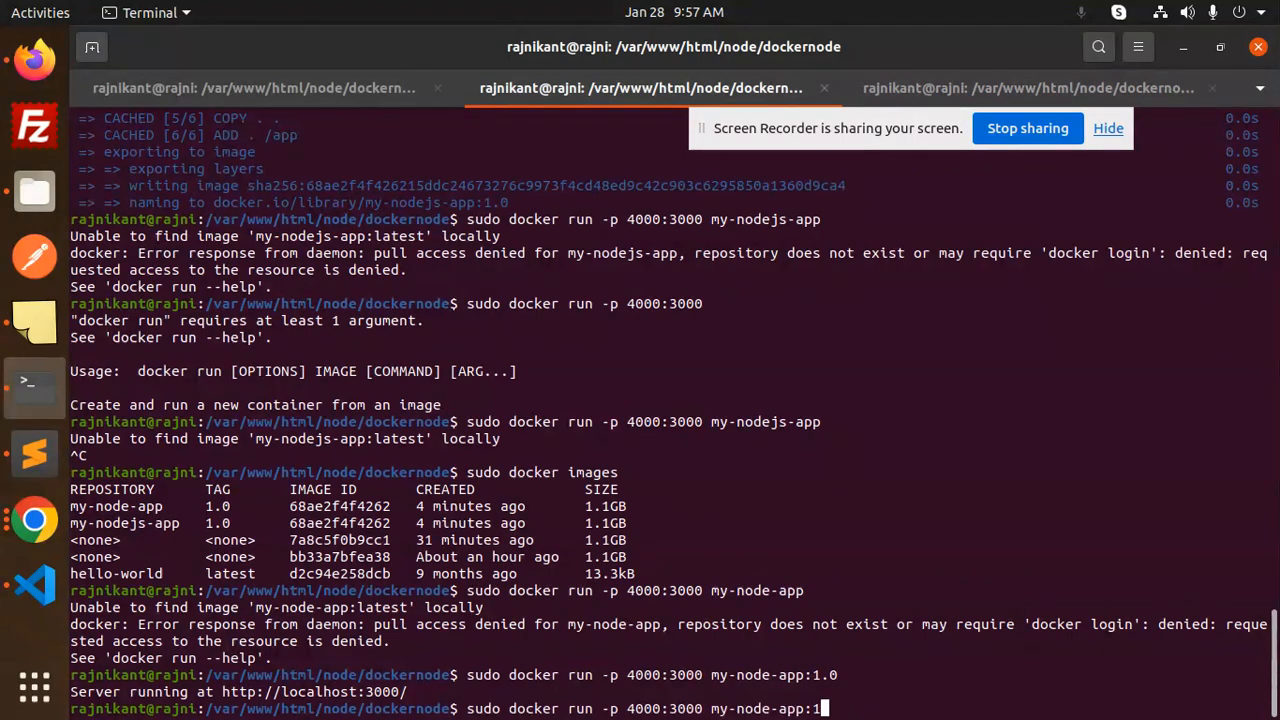
{"action": "key", "text": "BackSpace"}
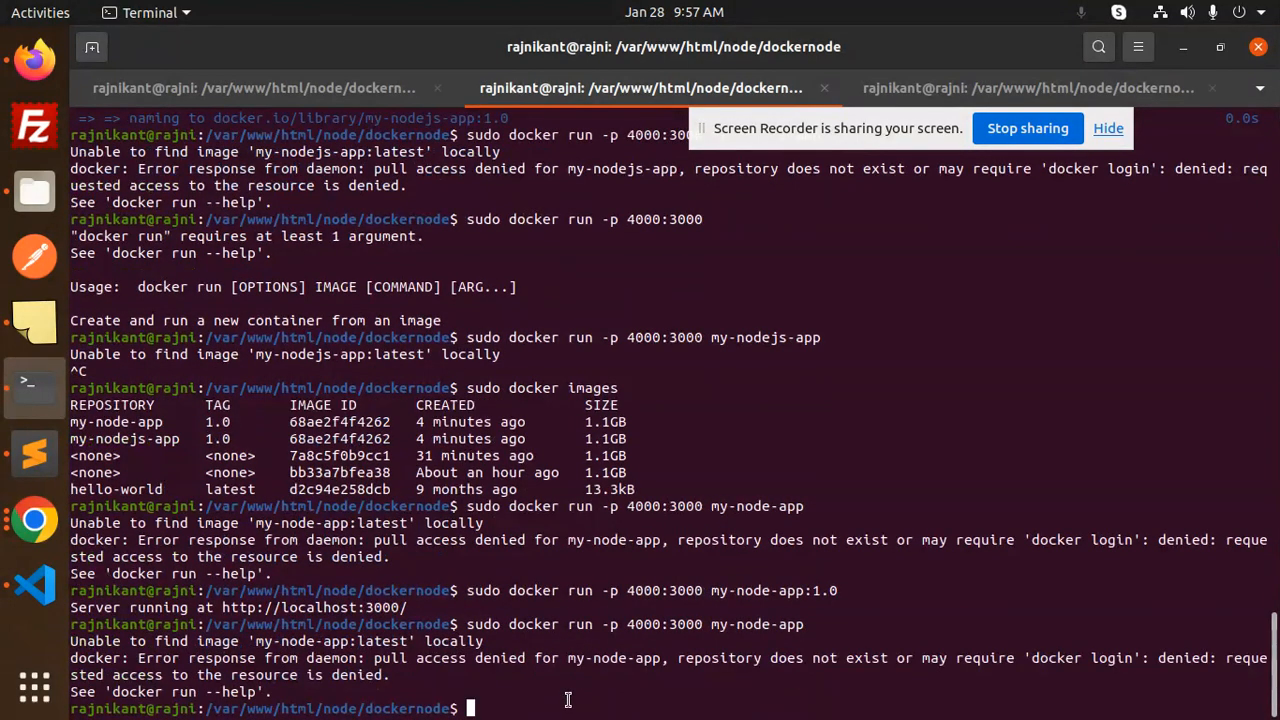
{"action": "type", "text": "suc"}
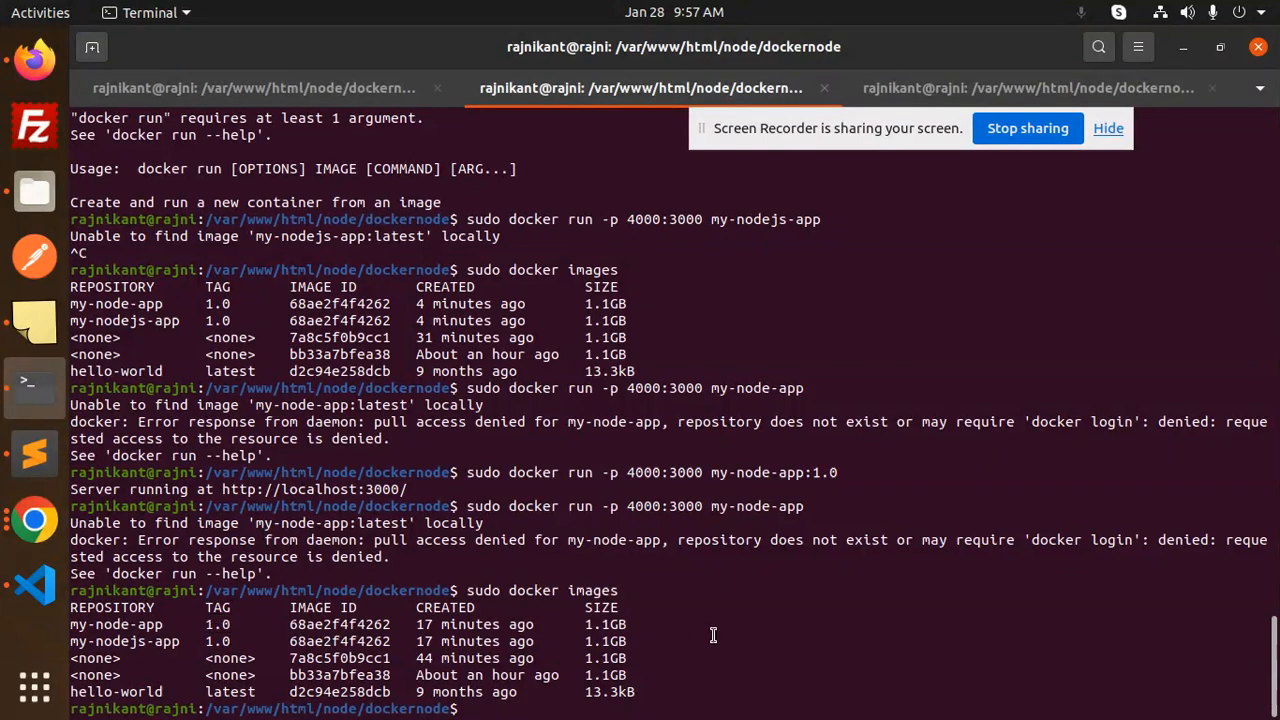
- Run sudo docker run -p 4000:3000 my-node-app:1.0, then view the Dockerfile showing EXPOSE 4000
{"action": "type", "text": "sudo docker run -p 4000:3000 my-node-app"}
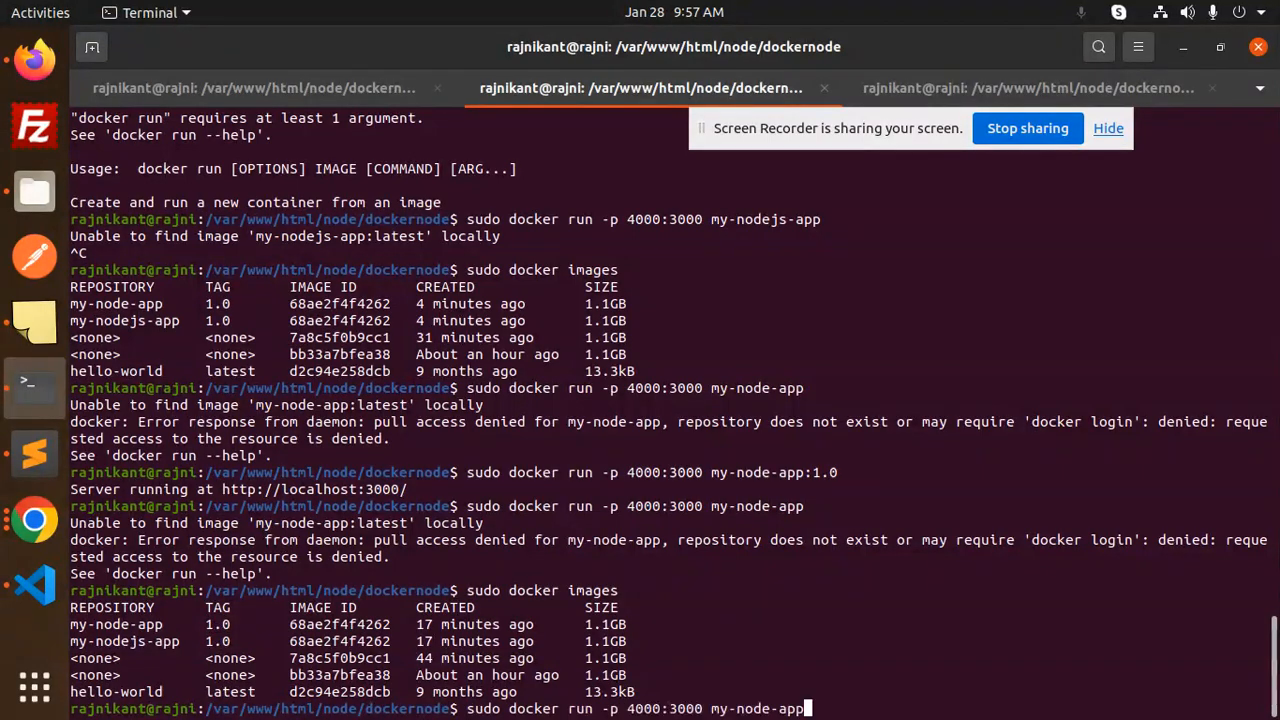
{"action": "type", "text": ":"}
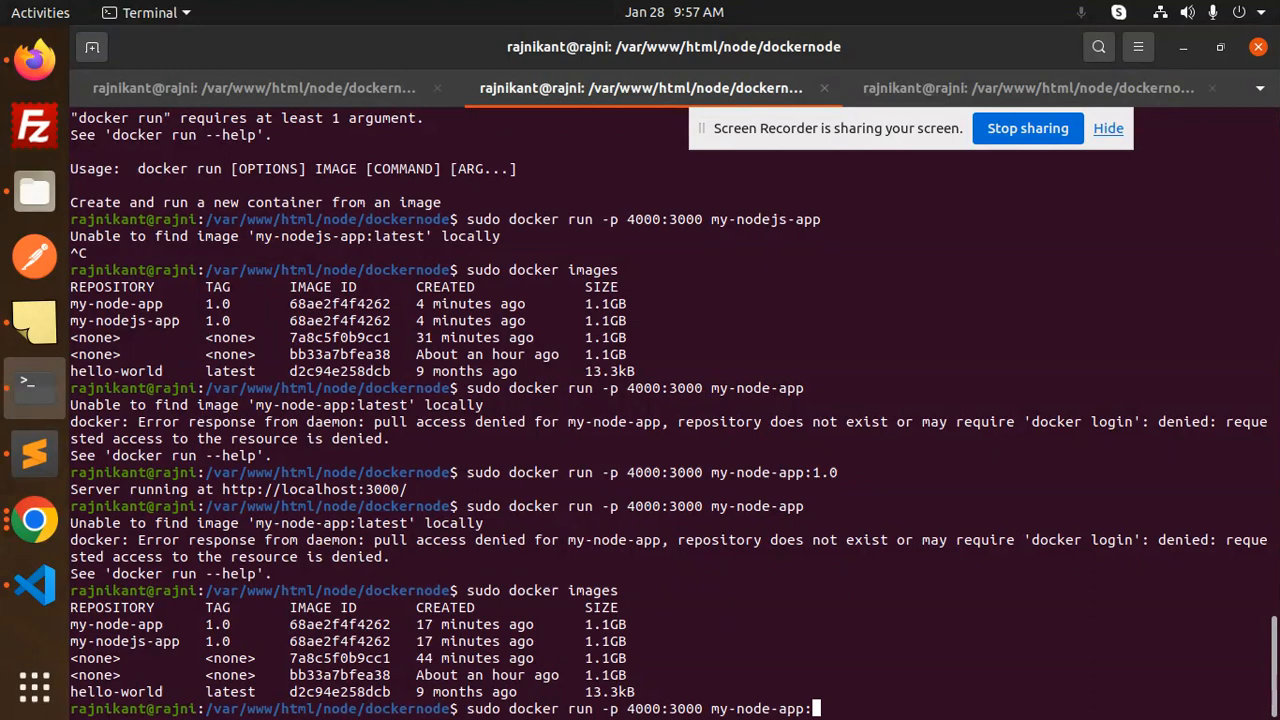
{"action": "type", "text": "1.0"}
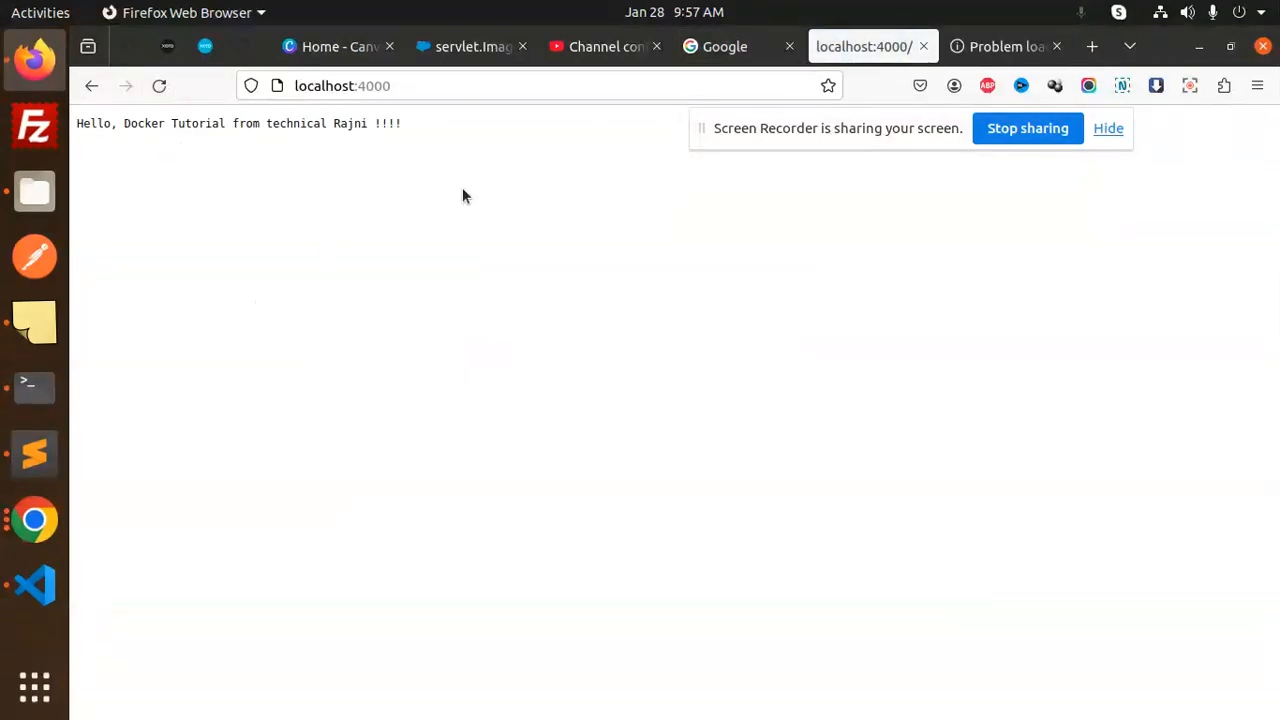
{"action": "mouse_move", "coordinate": [36, 452]}
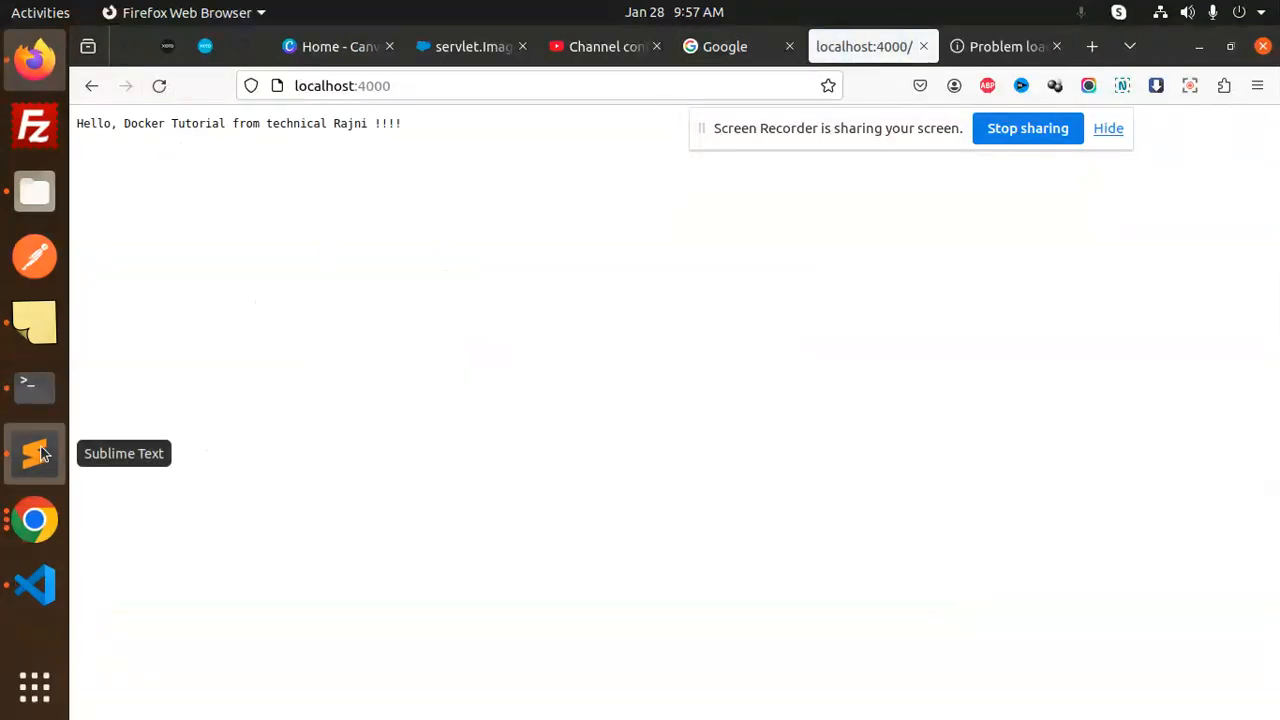
{"action": "left_click", "coordinate": [34, 584]}
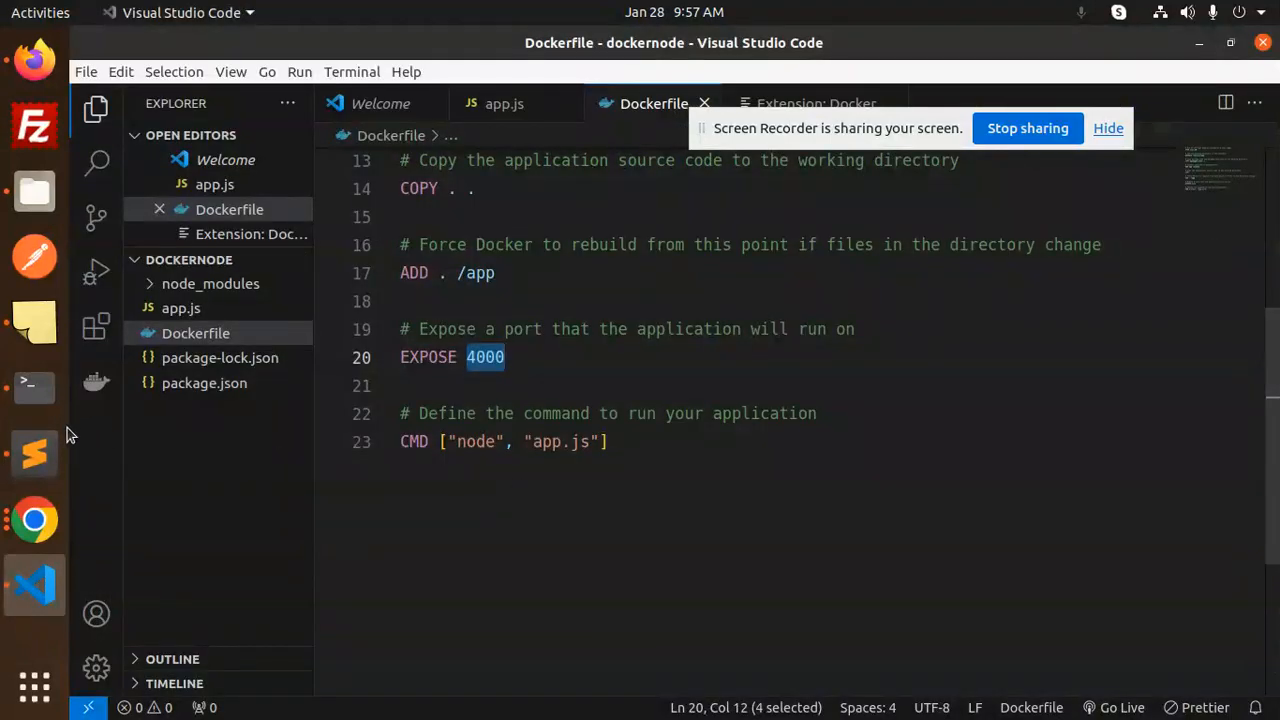